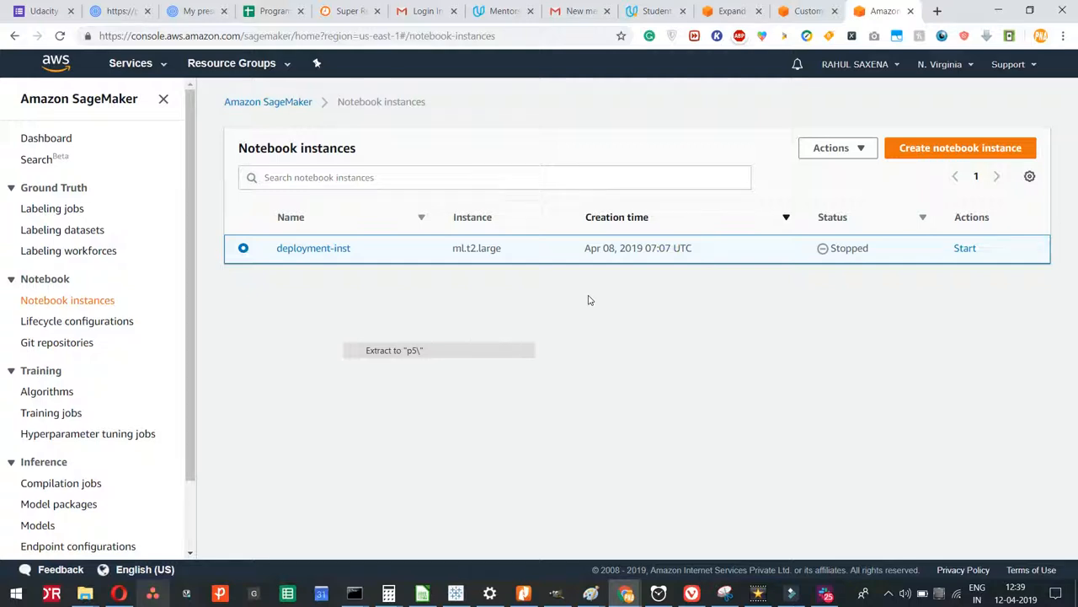
- Review the mentor discussion about the 'No Space Left' error and return to the notebook instances list
click(655, 10)
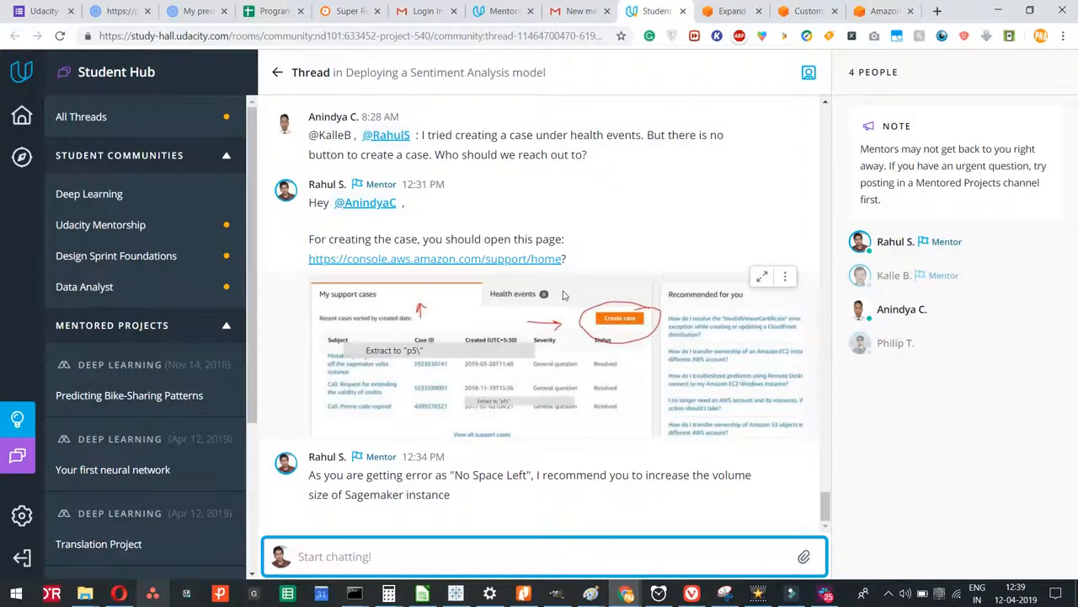
scroll(down, 3)
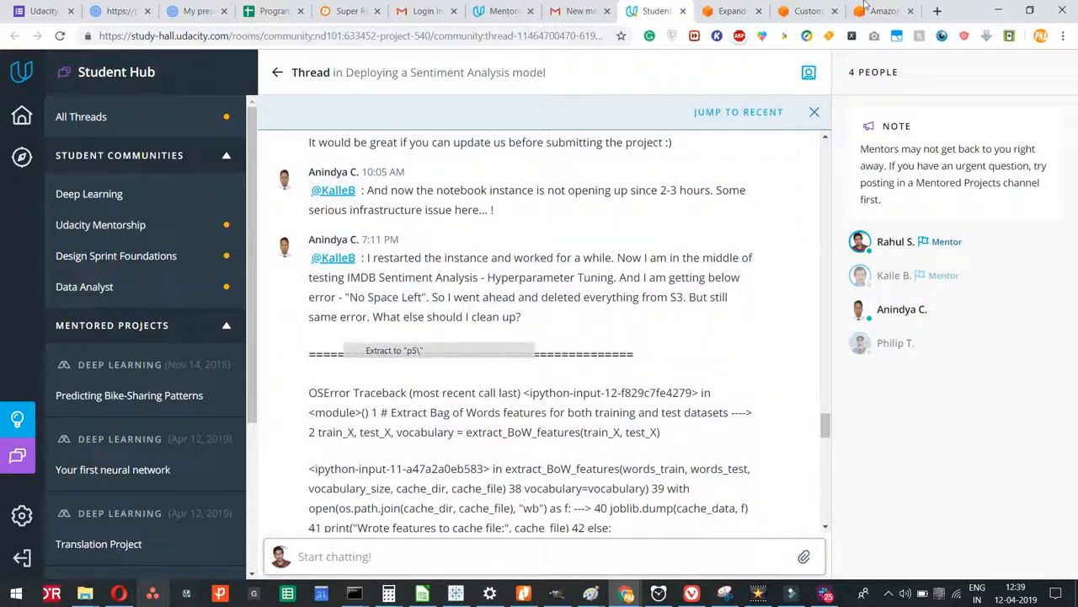
click(890, 10)
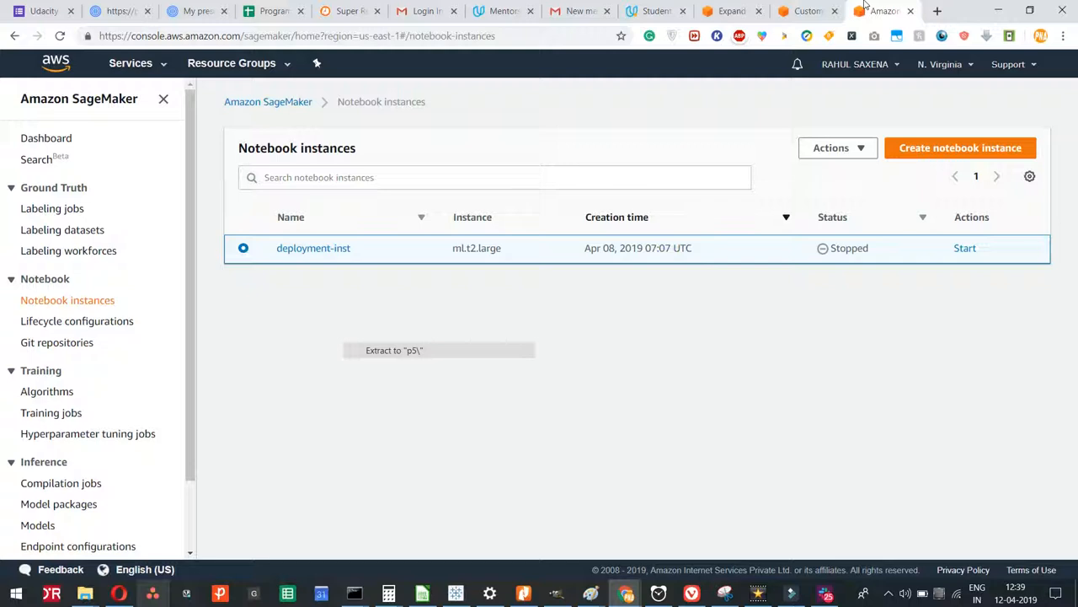
mouse_move(750, 106)
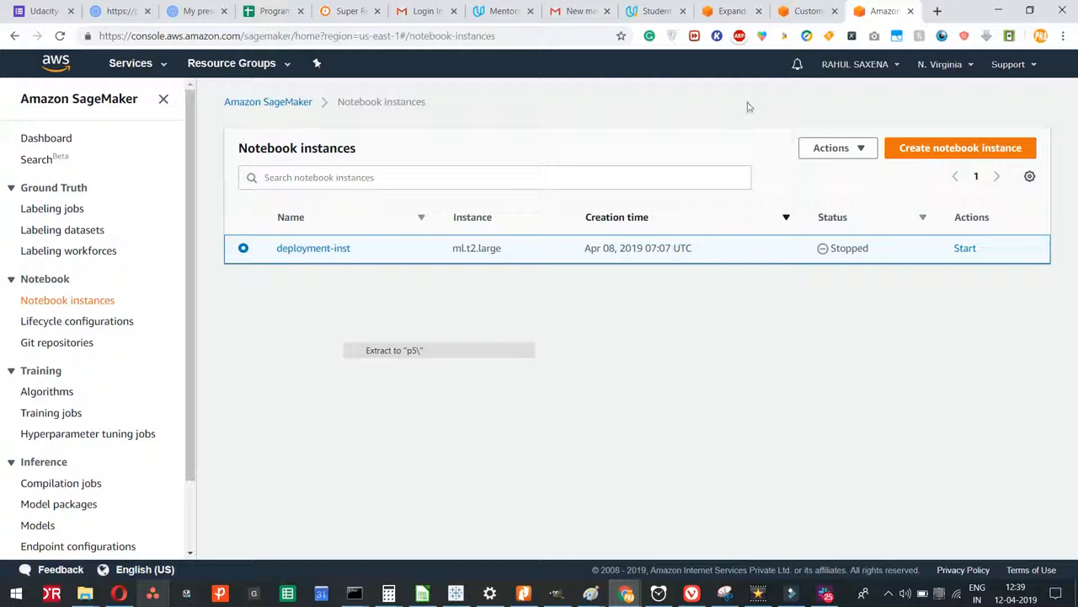
mouse_move(480, 247)
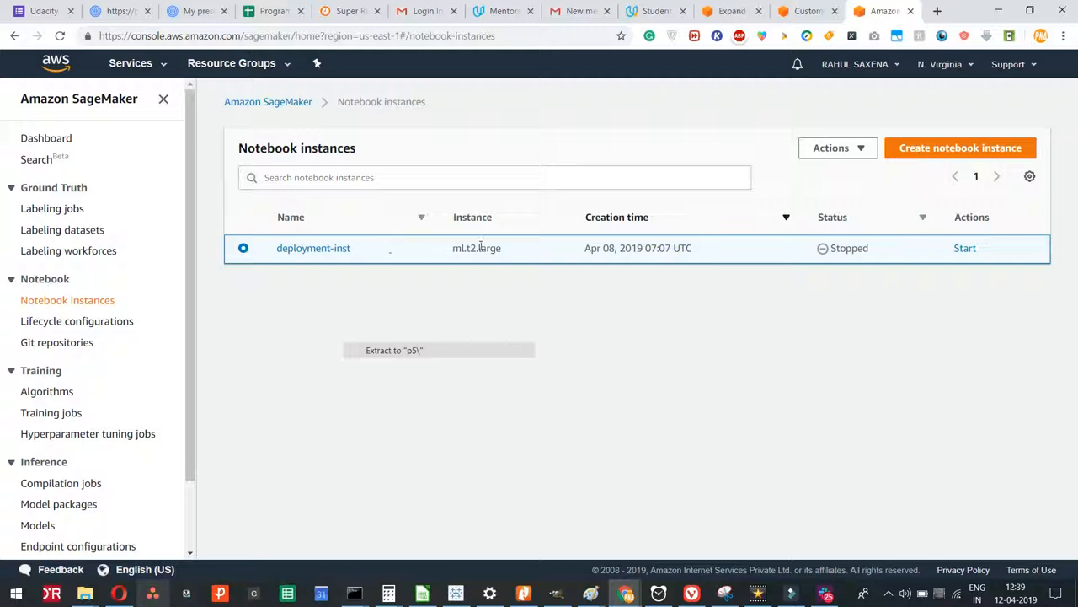
double_click(475, 248)
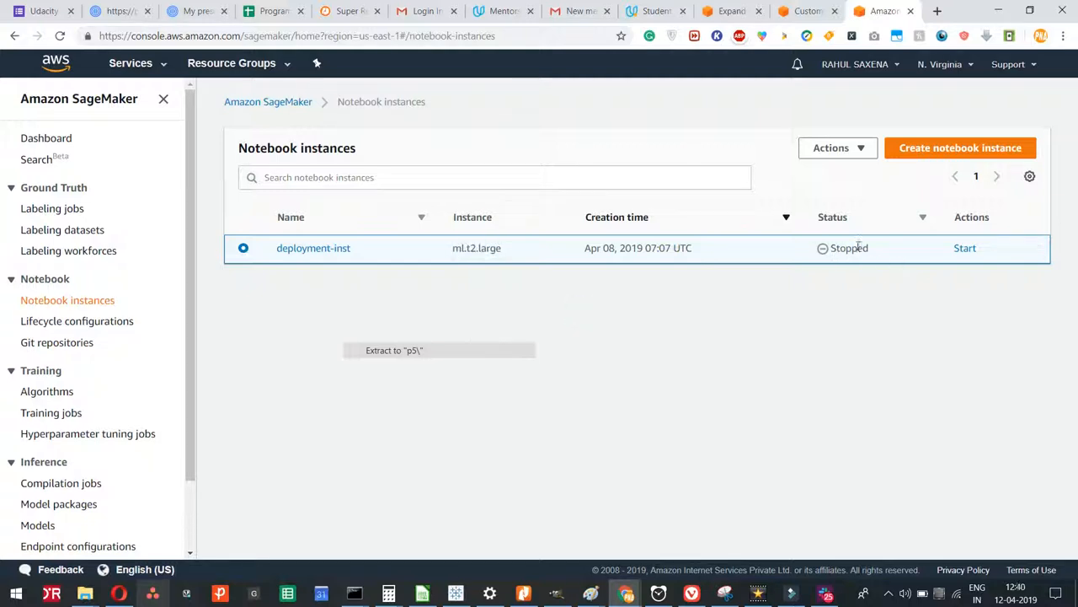
mouse_move(873, 226)
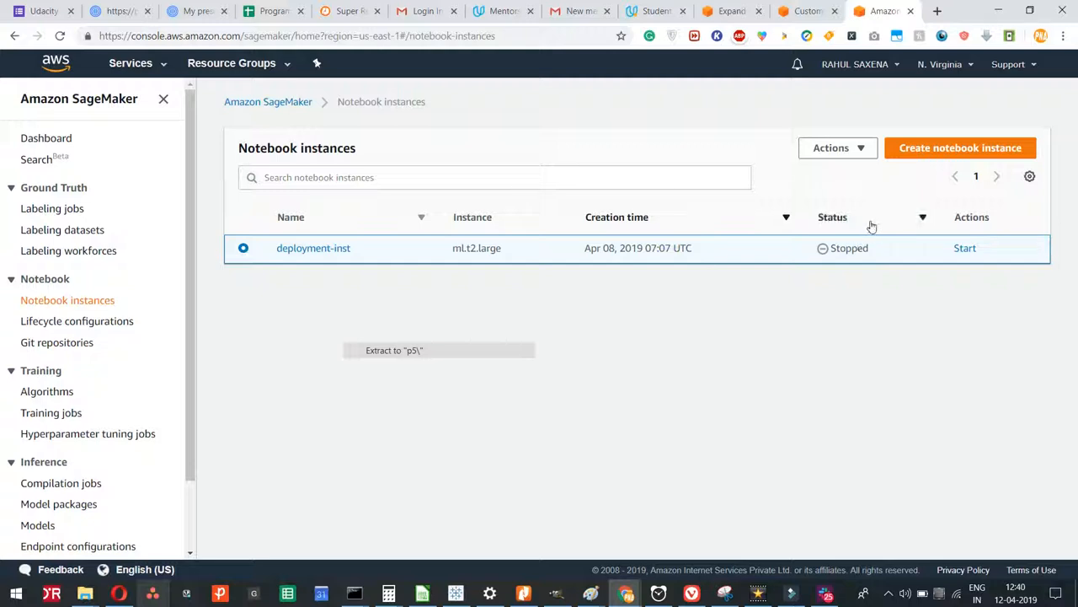
mouse_move(327, 297)
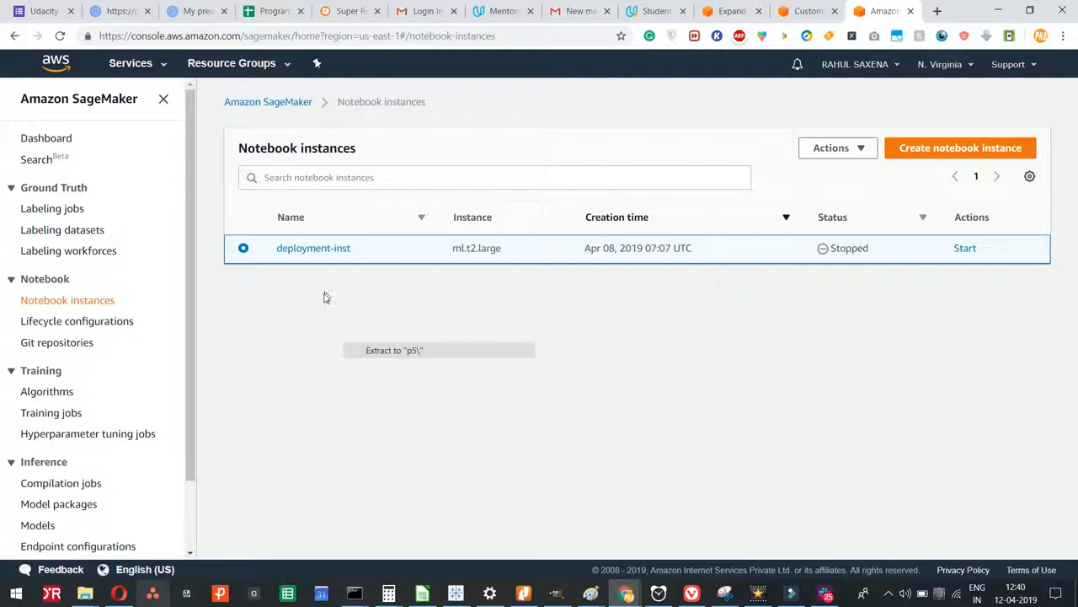
click(54, 40)
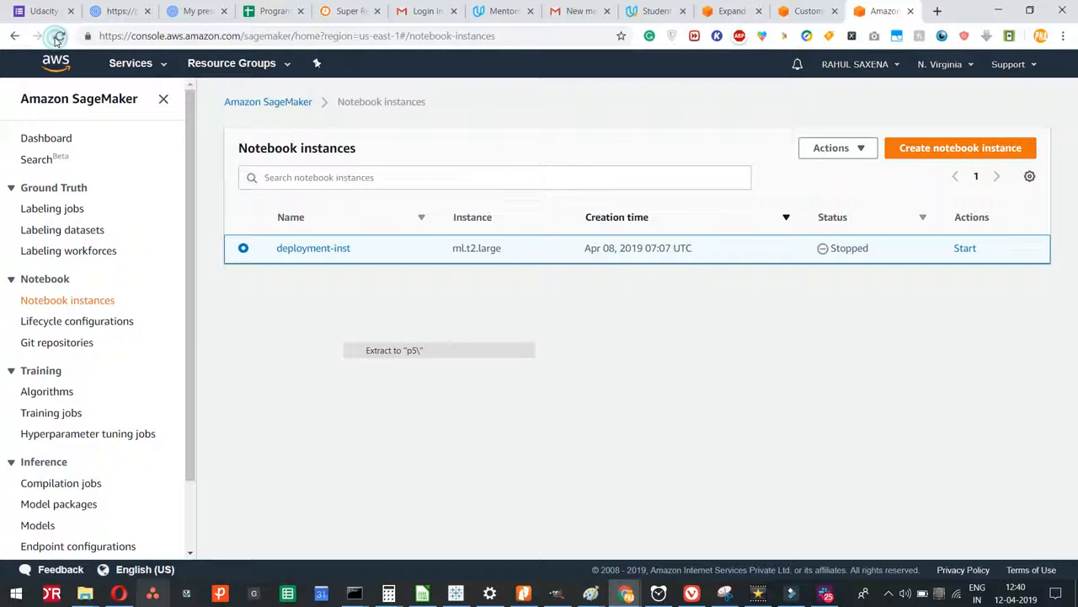
click(58, 40)
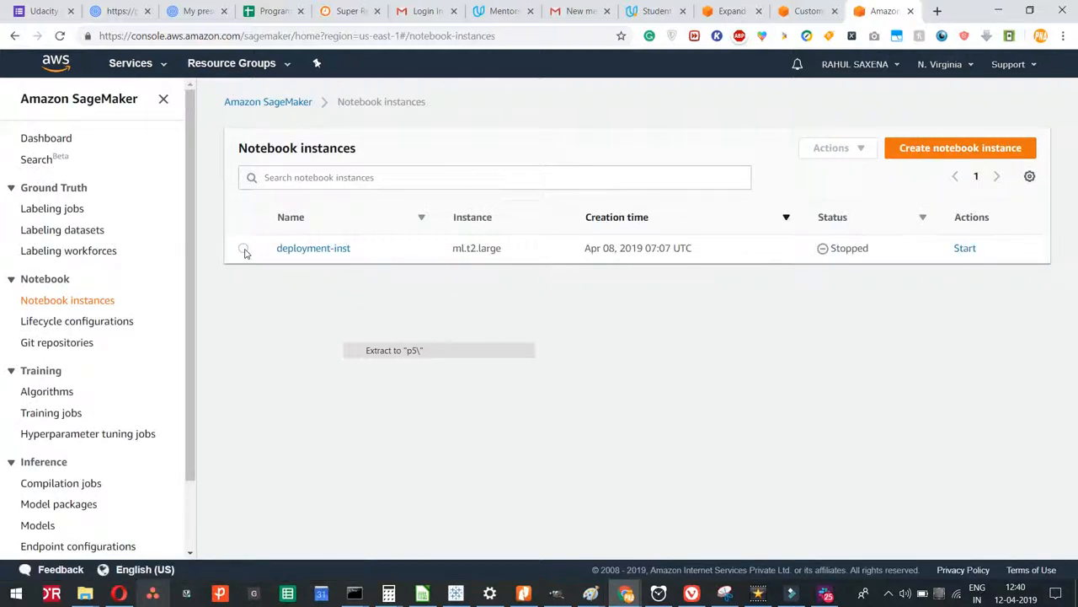
- Select deployment-inst and choose Update settings from its Actions menu
click(245, 248)
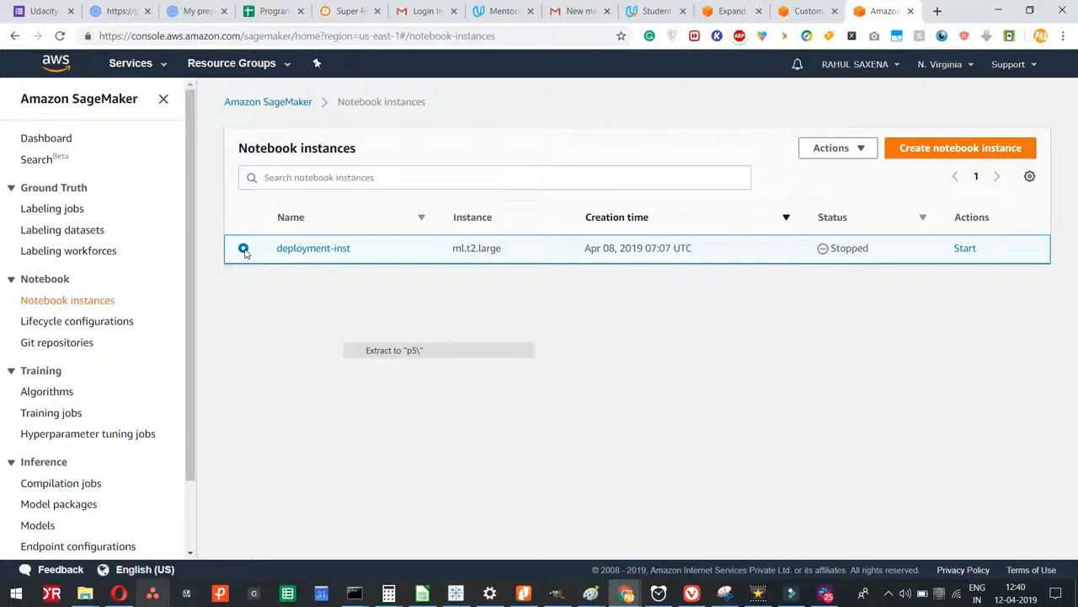
click(243, 248)
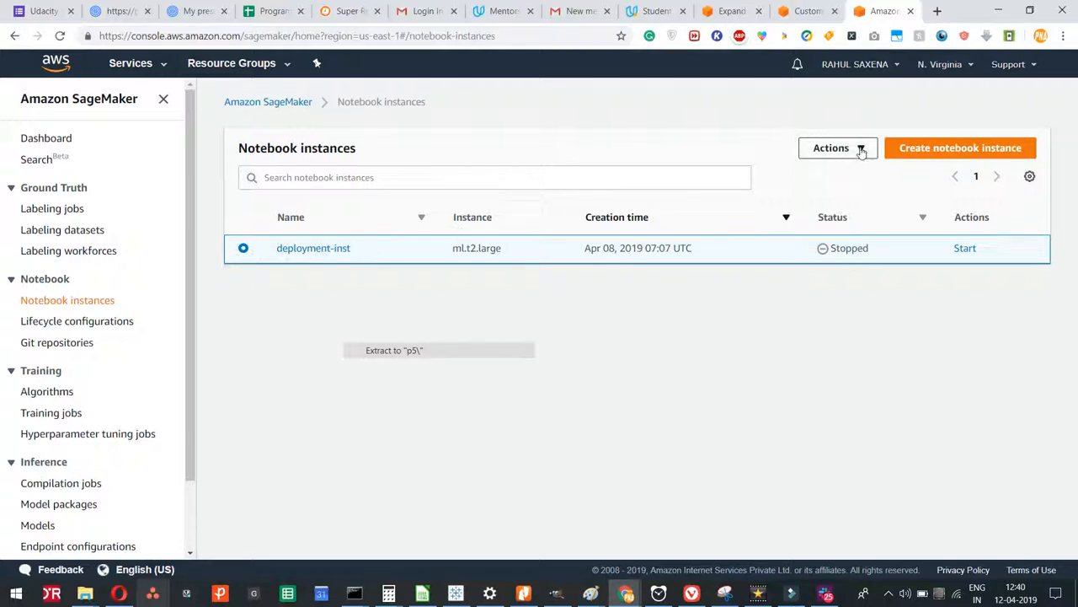
click(838, 148)
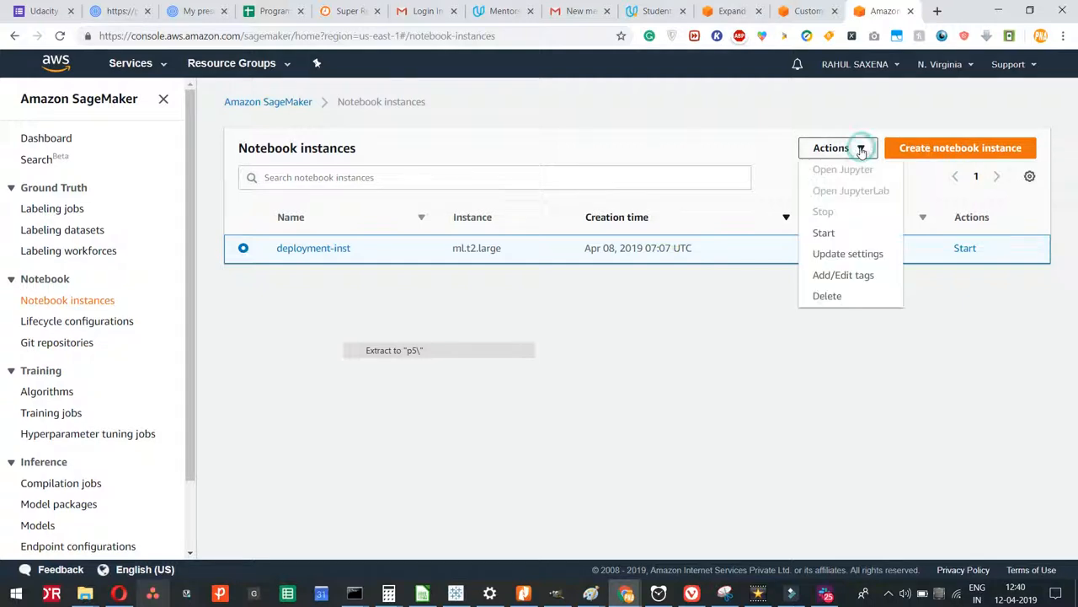
mouse_move(858, 172)
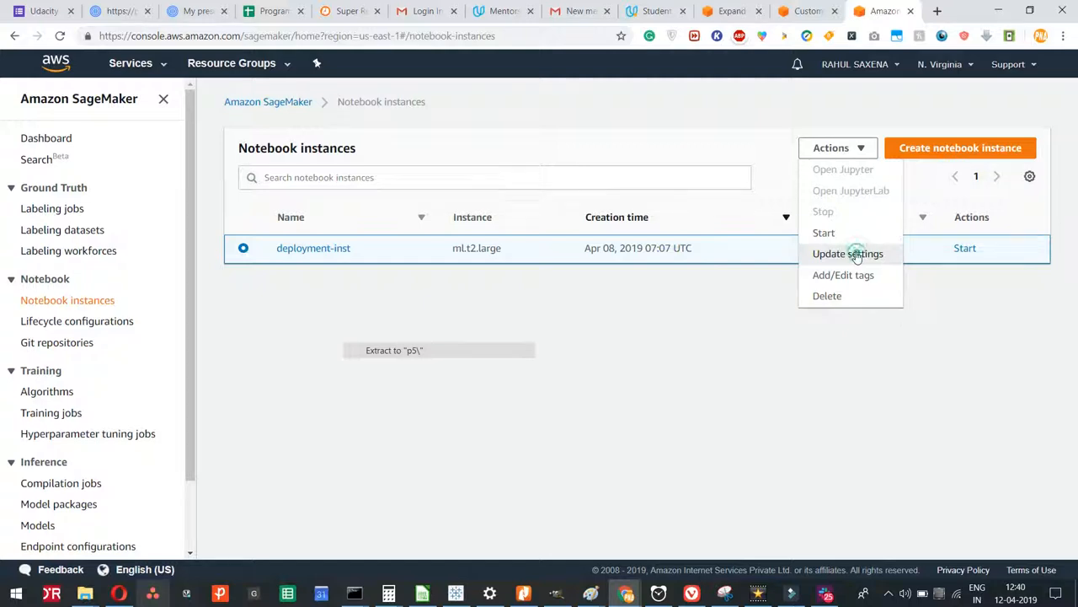
click(848, 252)
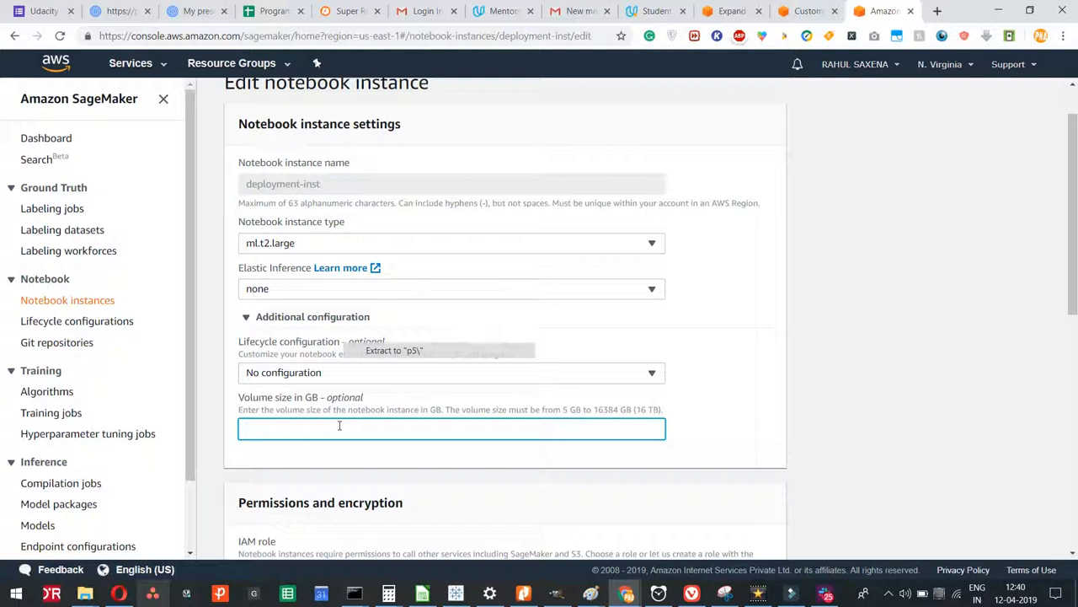
- Set the volume size to 32 GB and update the notebook instance
text(32)
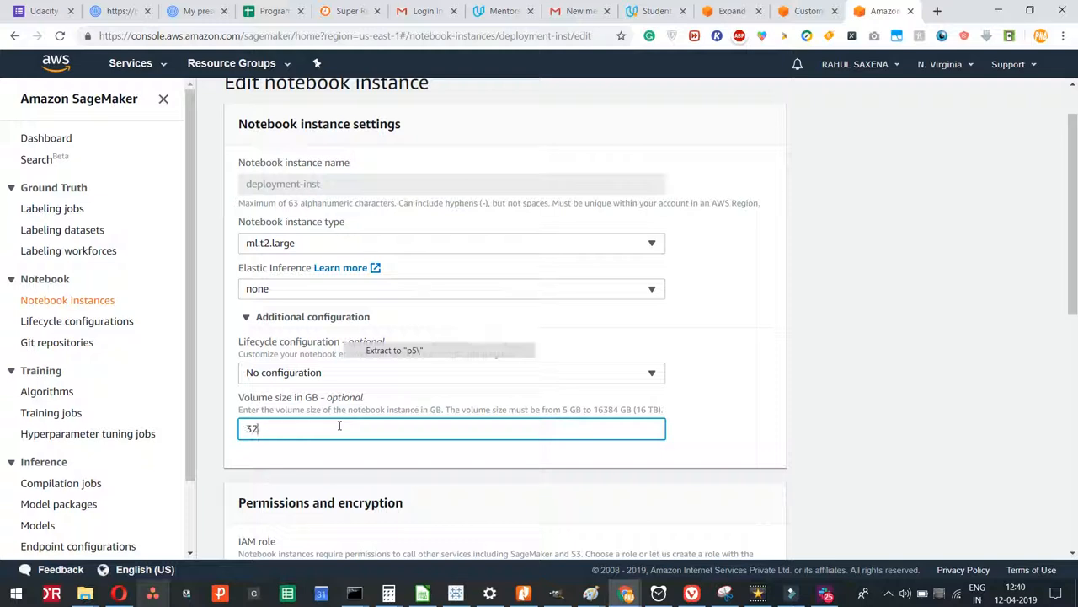
scroll(down, 3)
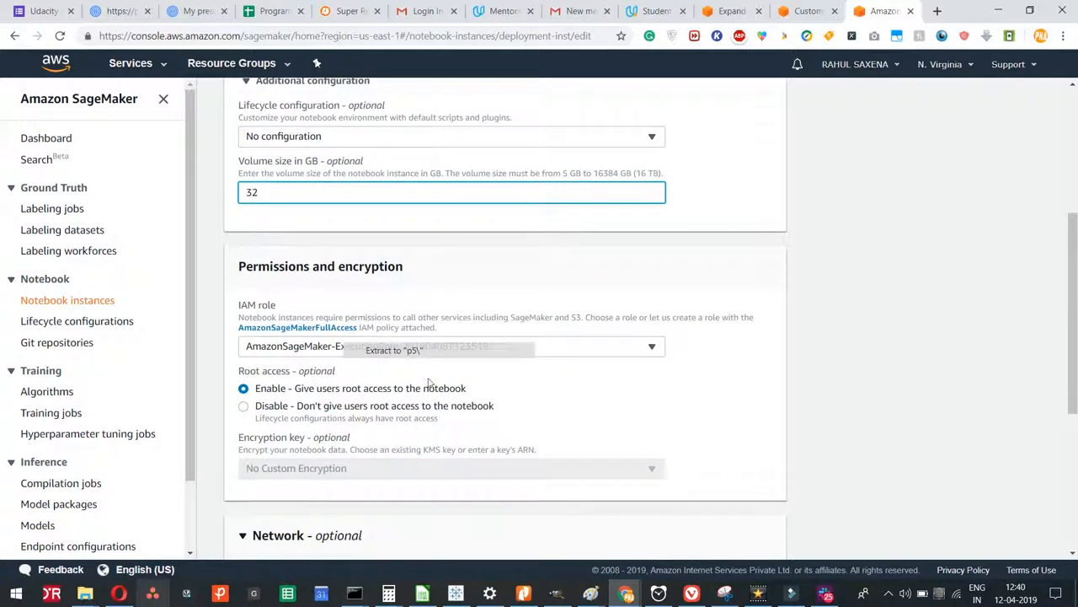
scroll(down, 3)
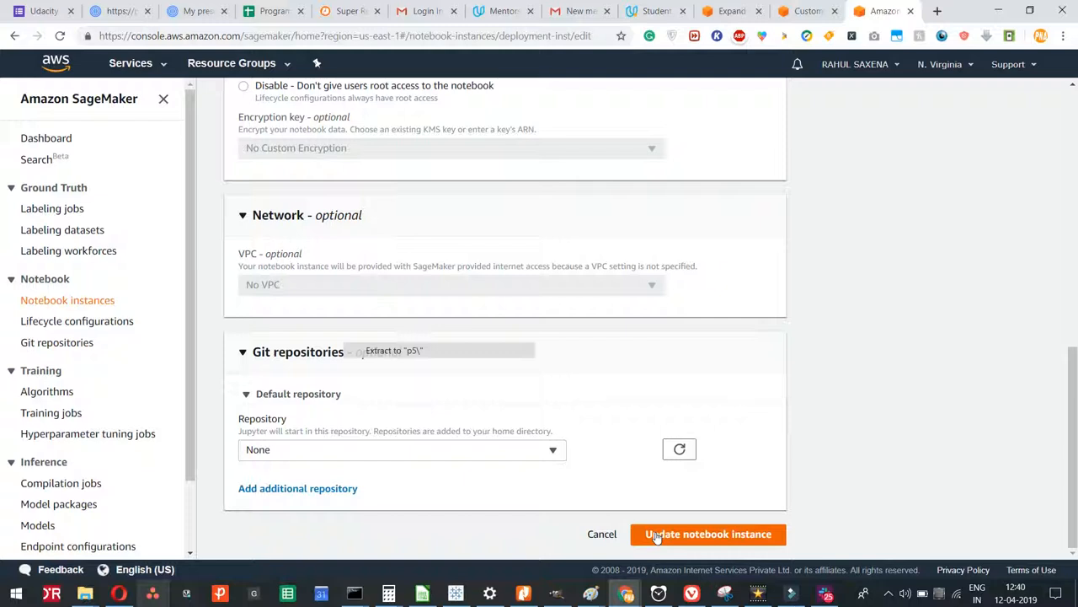
click(707, 533)
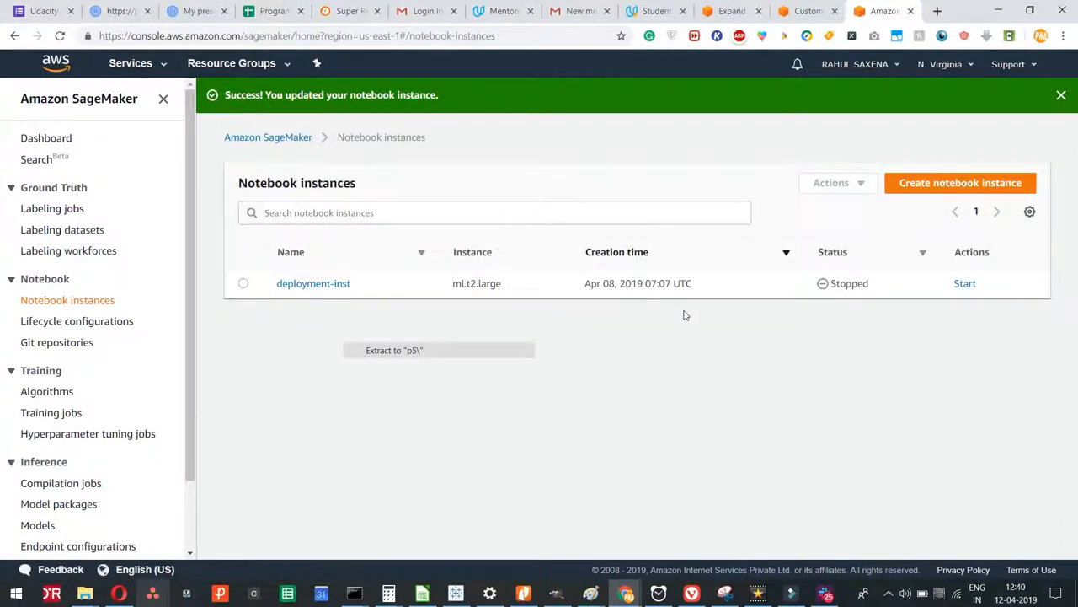
mouse_move(249, 290)
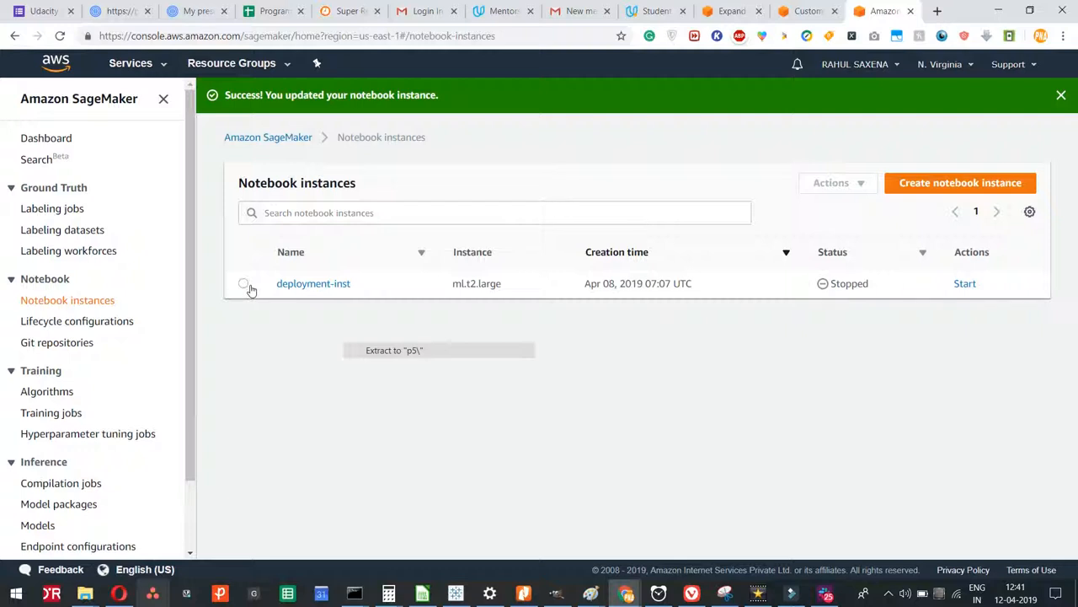
- Select deployment-inst again and reopen Update settings to verify the change
click(243, 284)
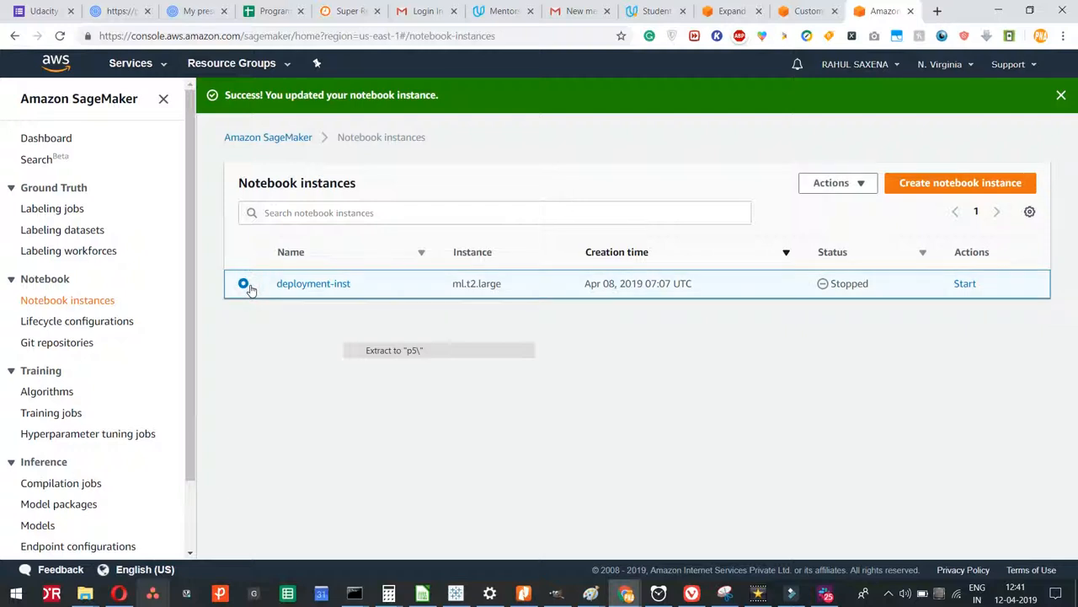
click(835, 182)
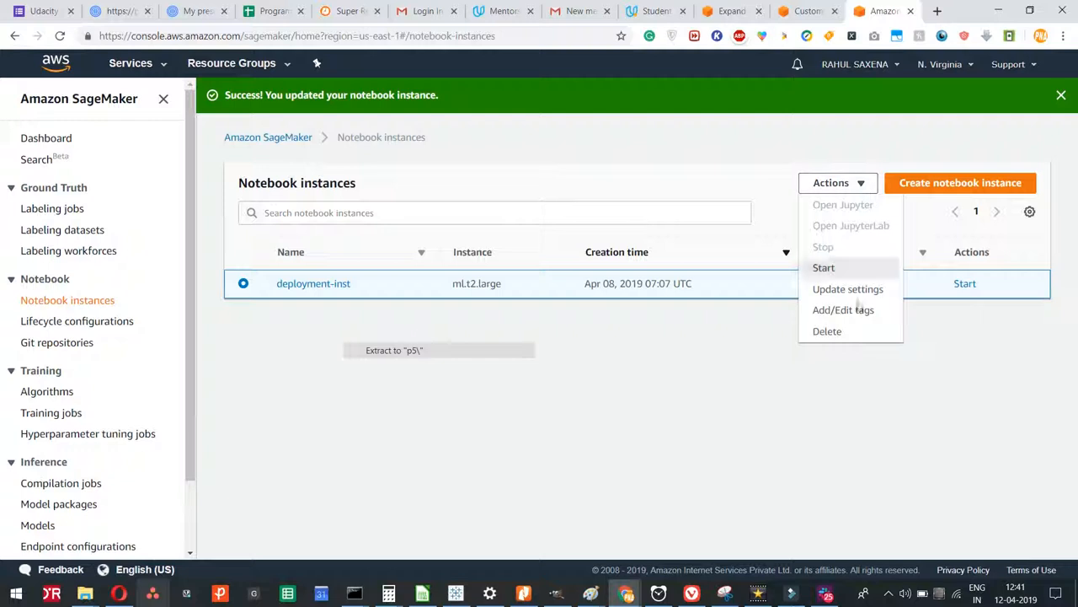
click(847, 288)
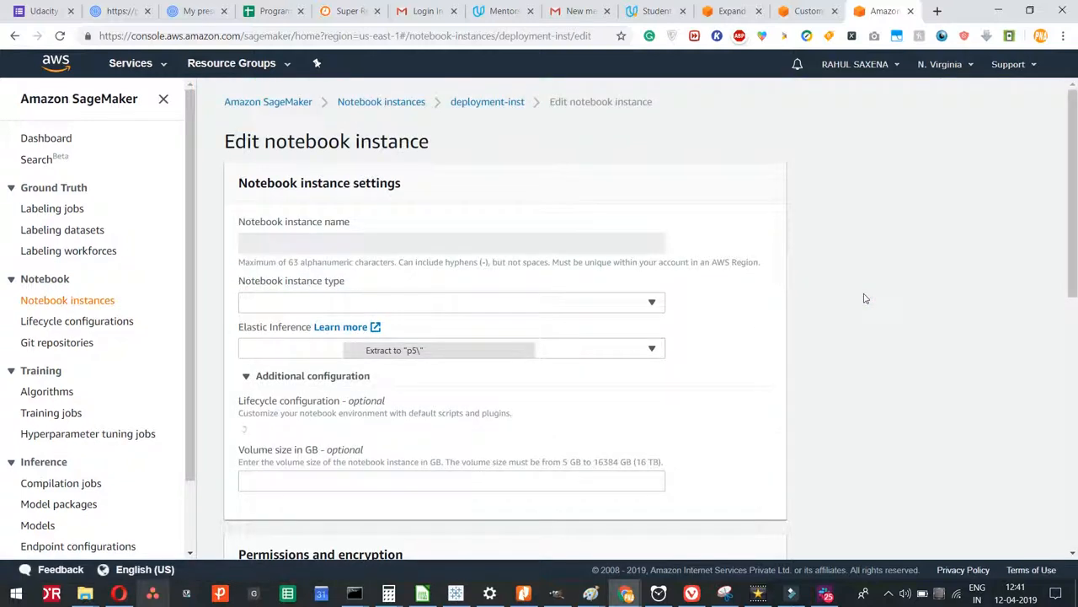
- Review the edit form and go to the deployment-inst details page showing the 32GB volume
scroll(down, 3)
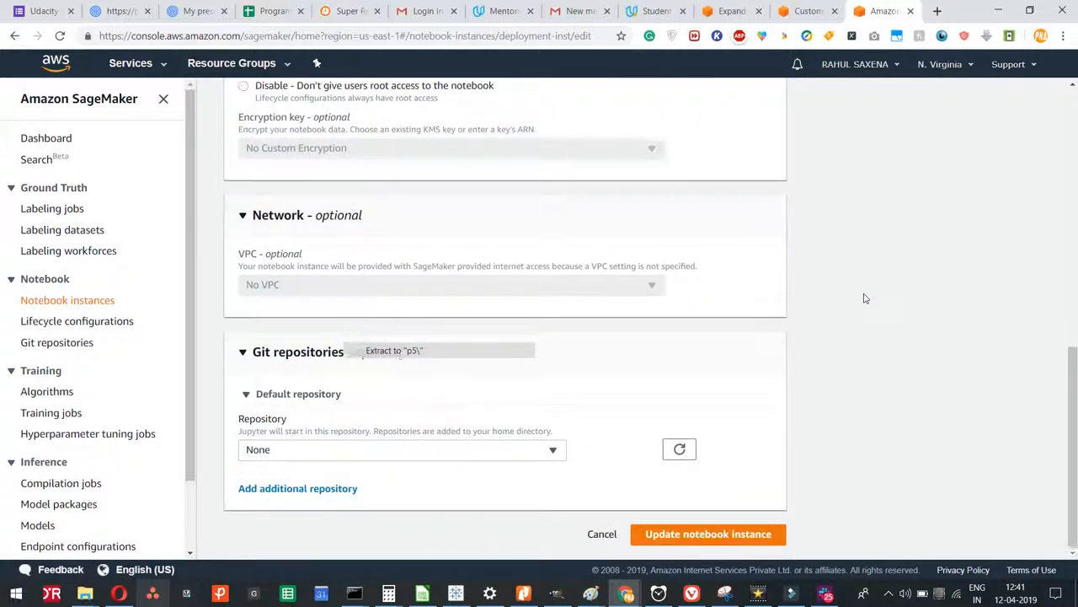
scroll(up, 3)
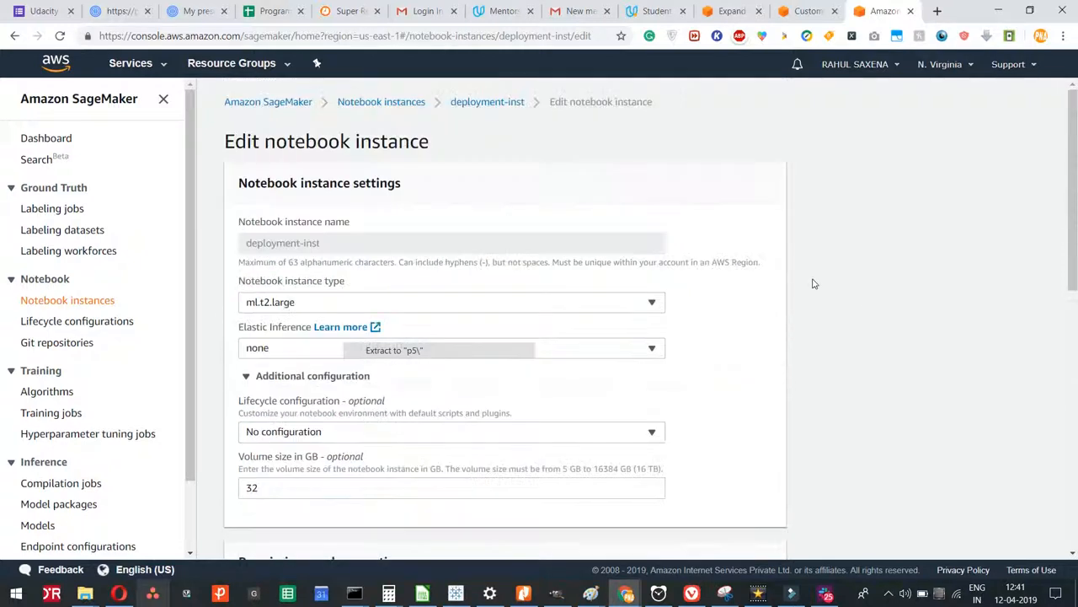
mouse_move(487, 101)
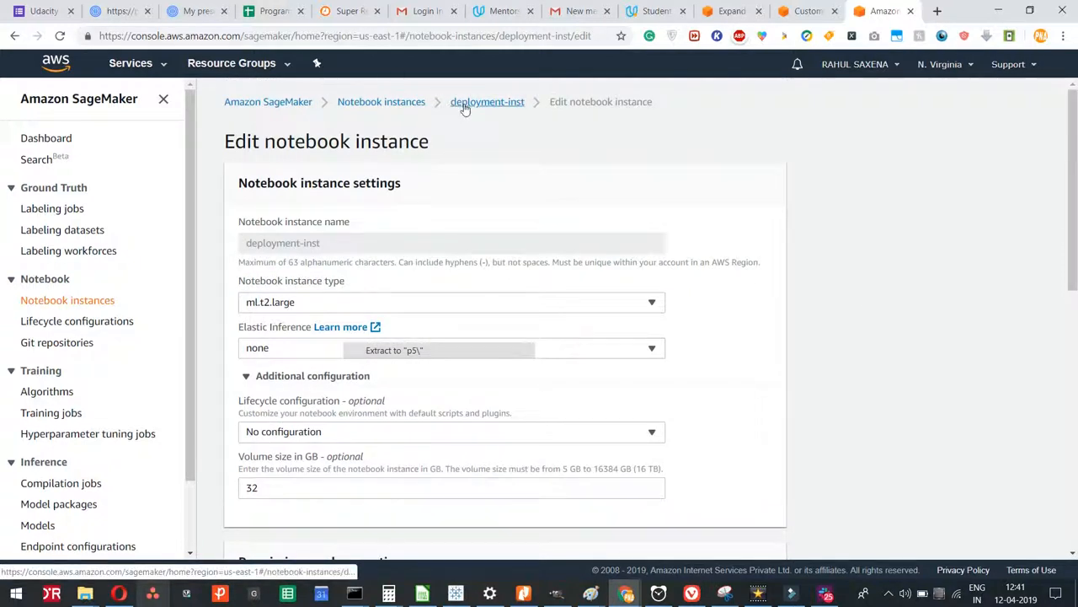
click(487, 101)
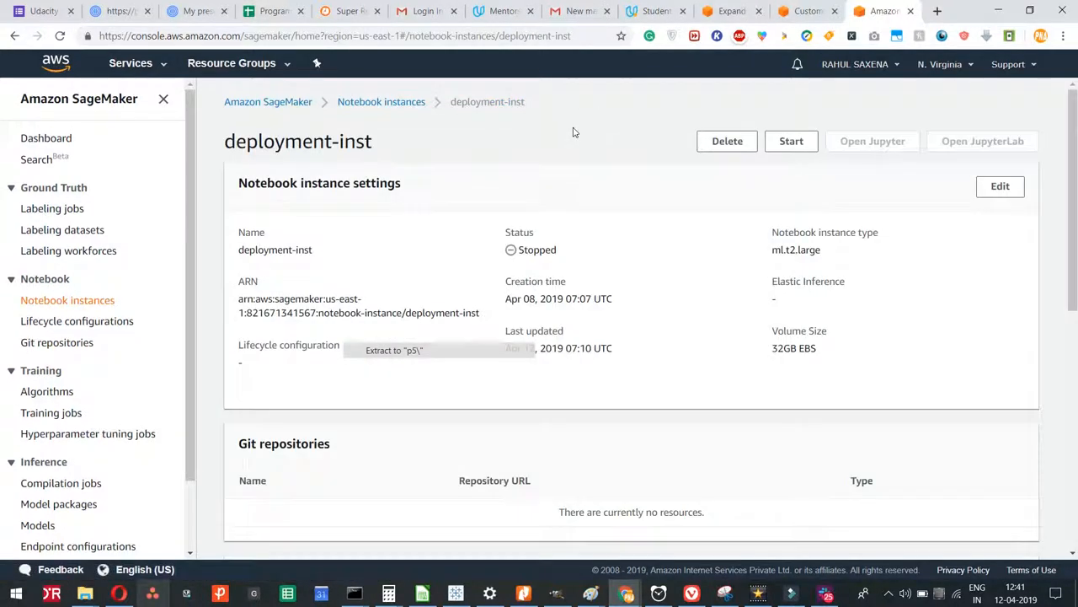
- Go back to the notebook instances list via the breadcrumb
click(381, 101)
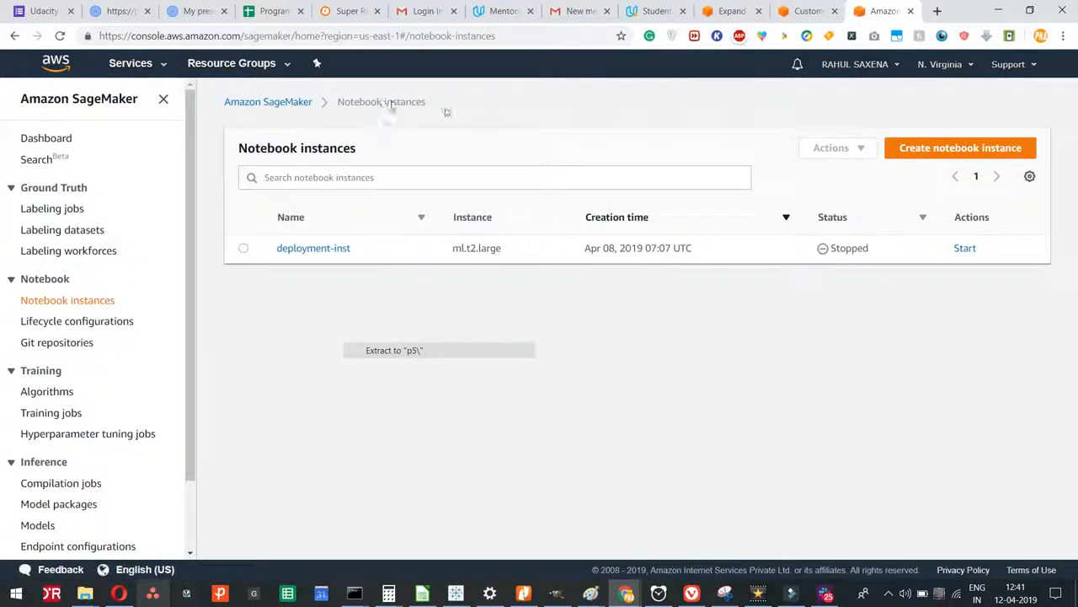
mouse_move(539, 124)
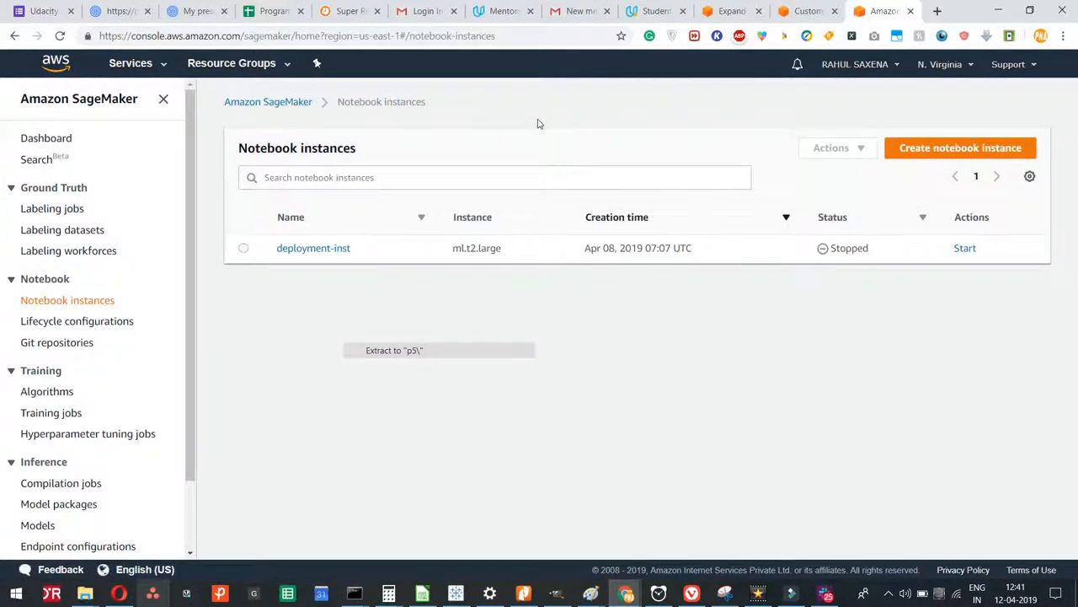